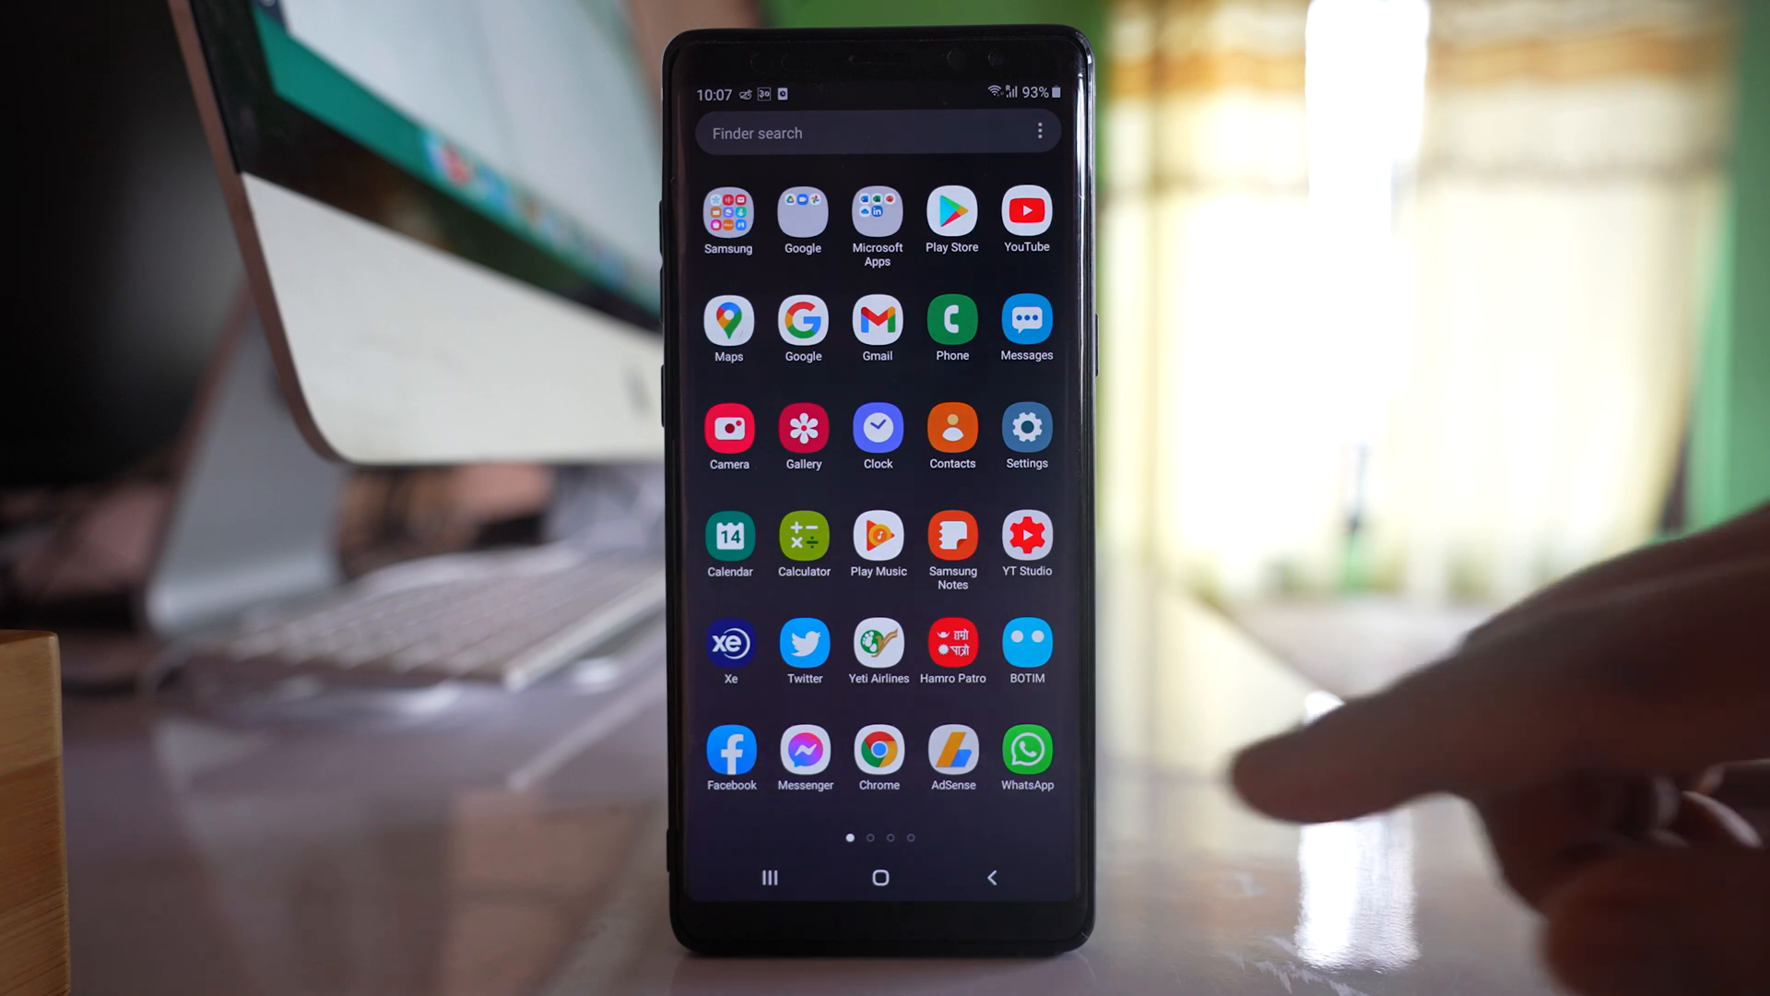
Step: Launch Chrome from the app drawer to a blank page
left_click(878, 750)
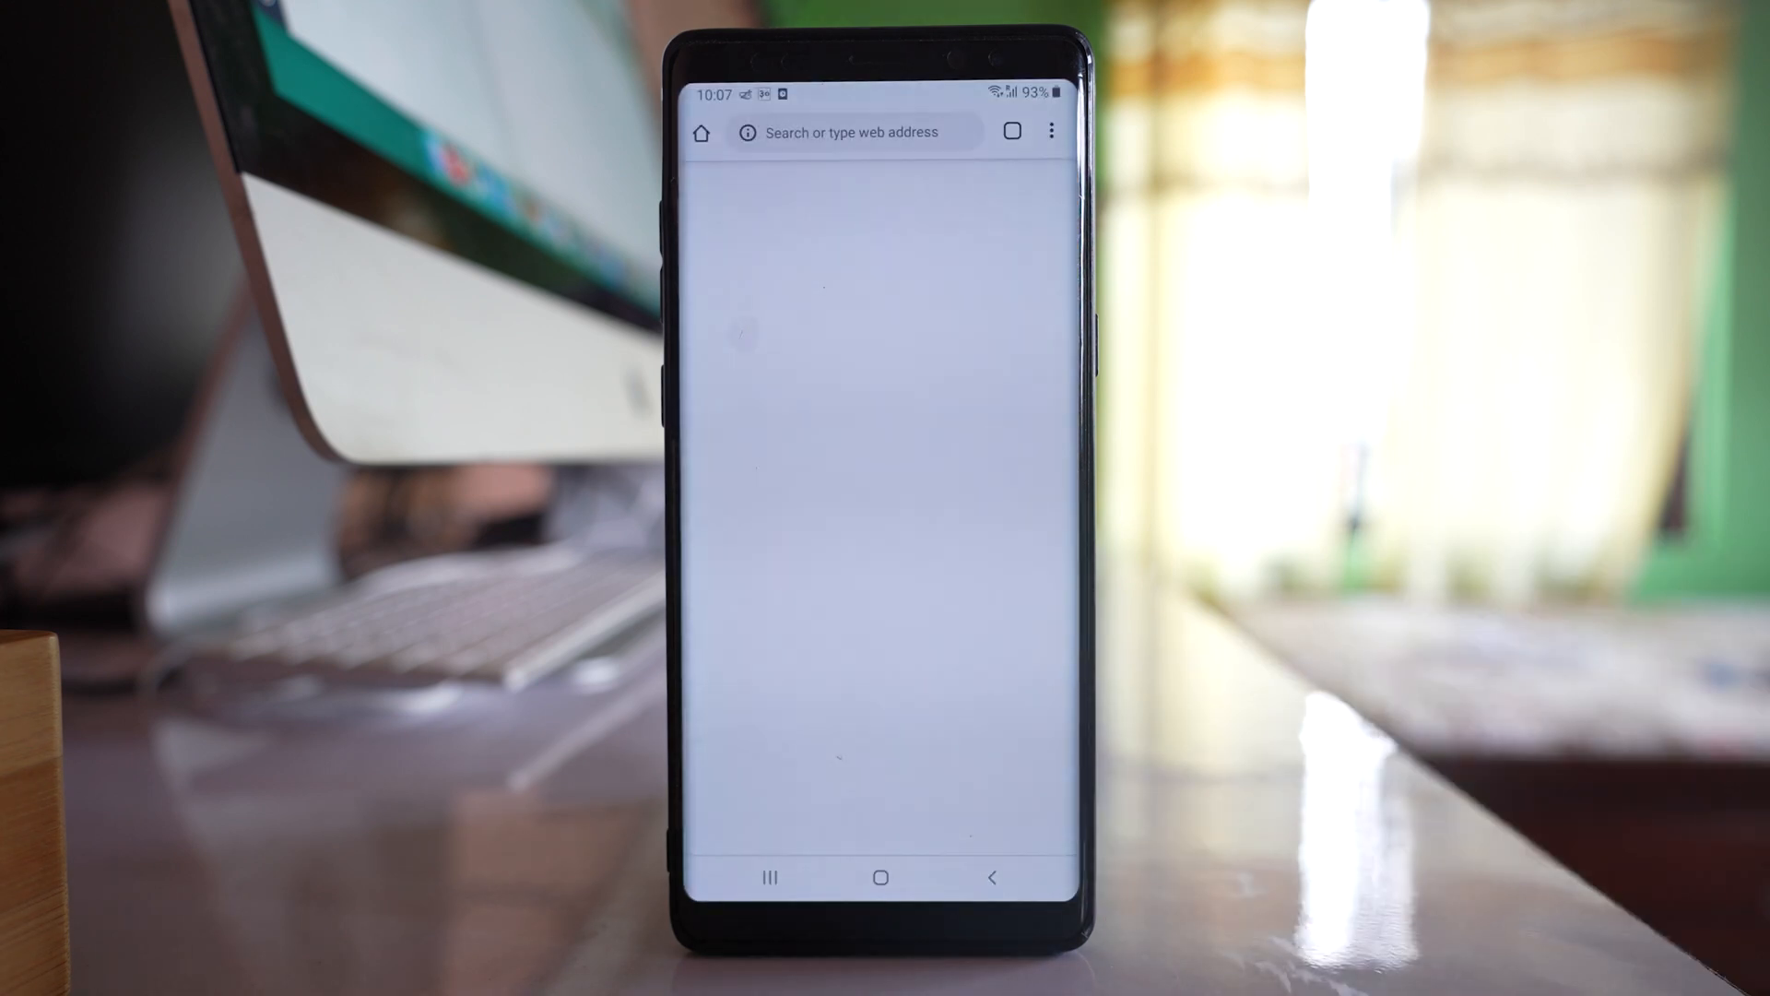
Step: Go to contacts.google.com and reach the Merge duplicates list showing 8 pairs
left_click(852, 133)
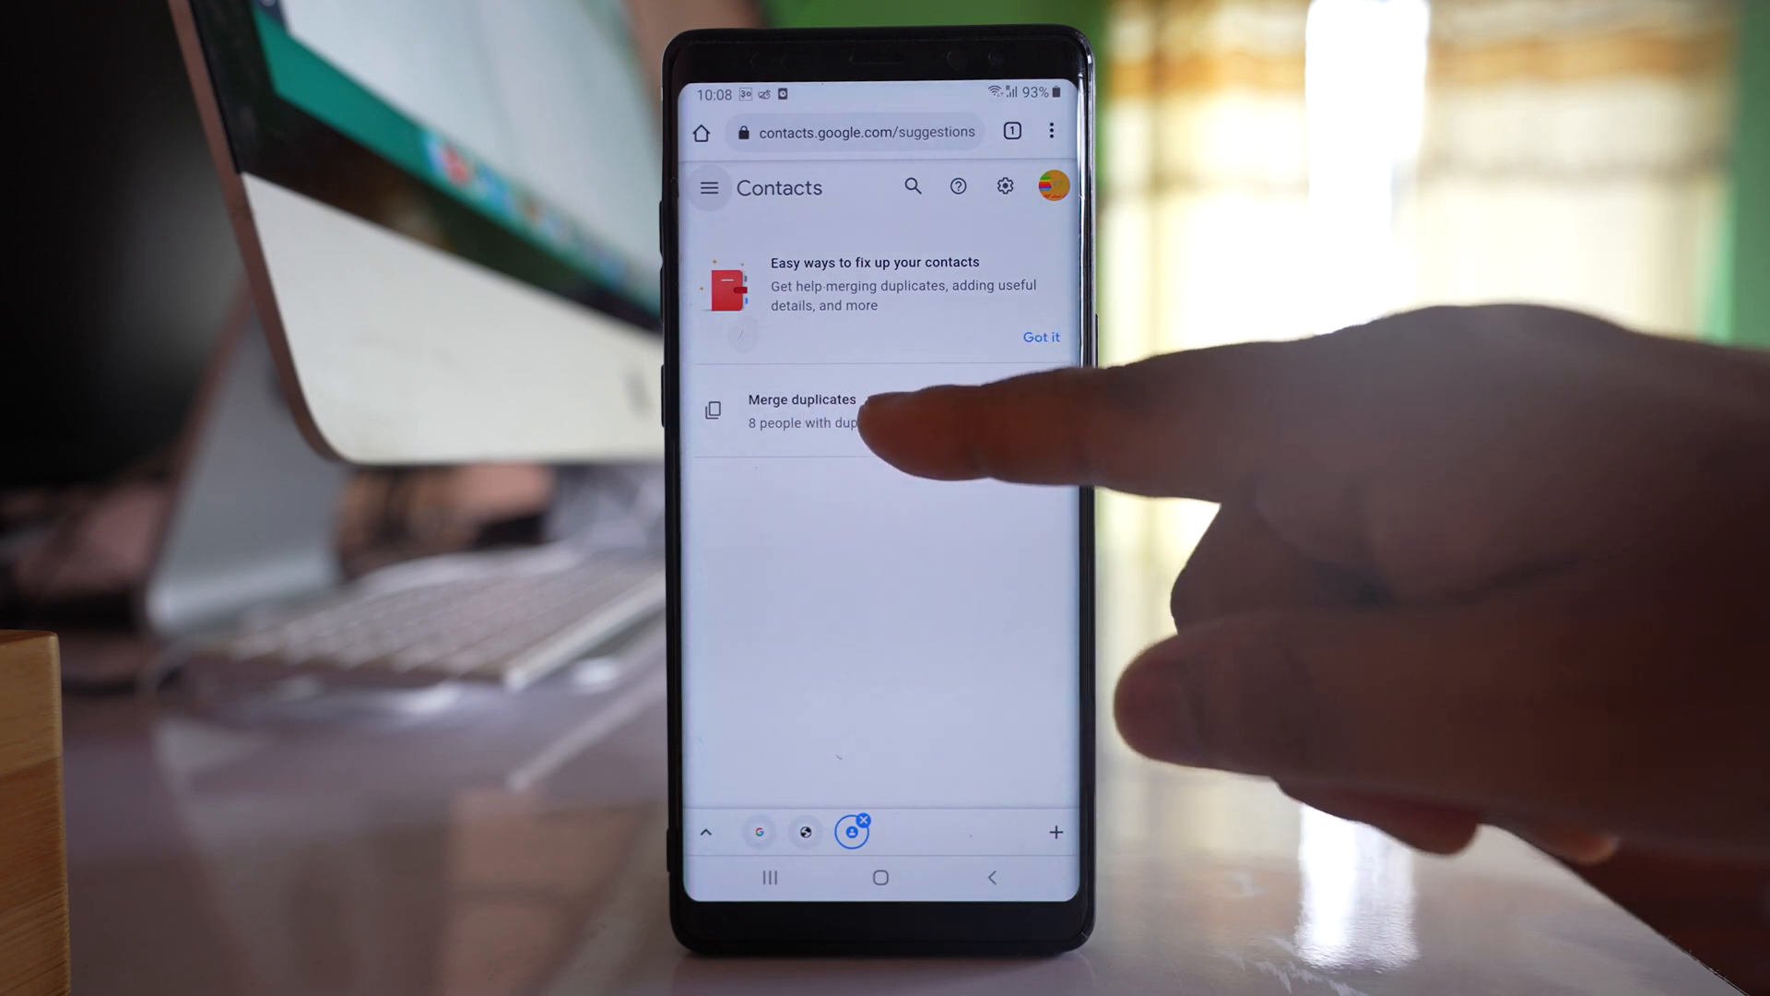
left_click(802, 410)
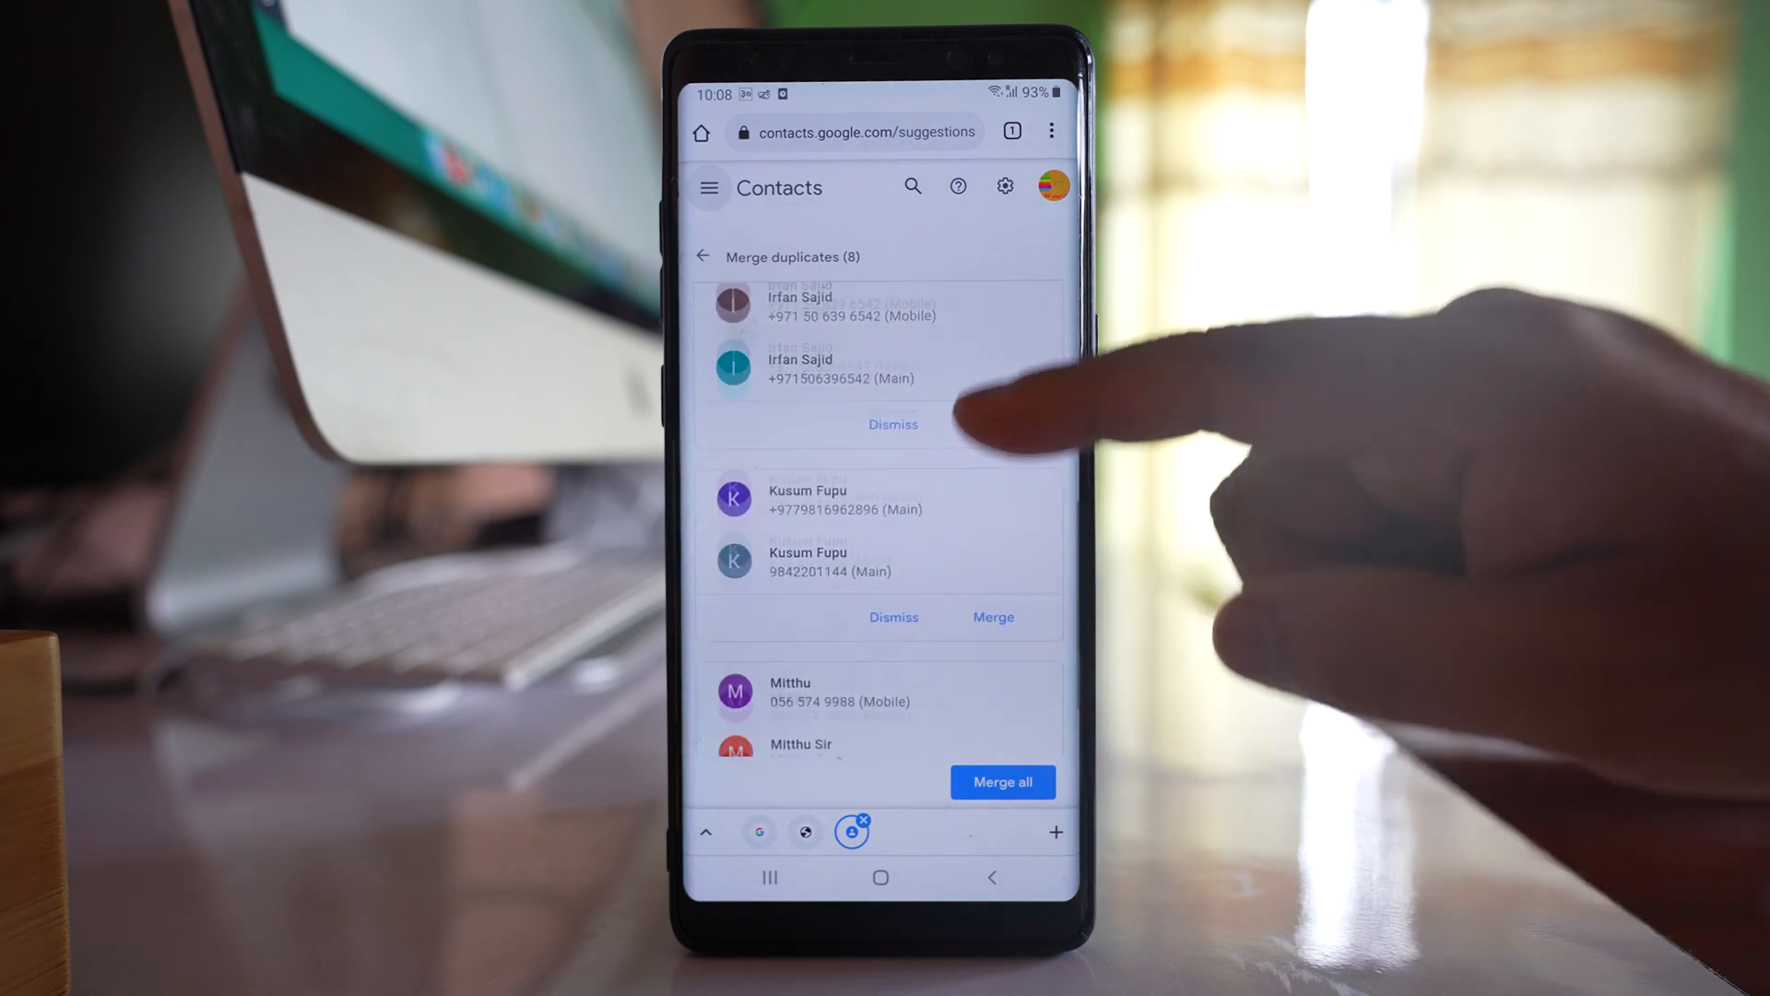
scroll("down", 3)
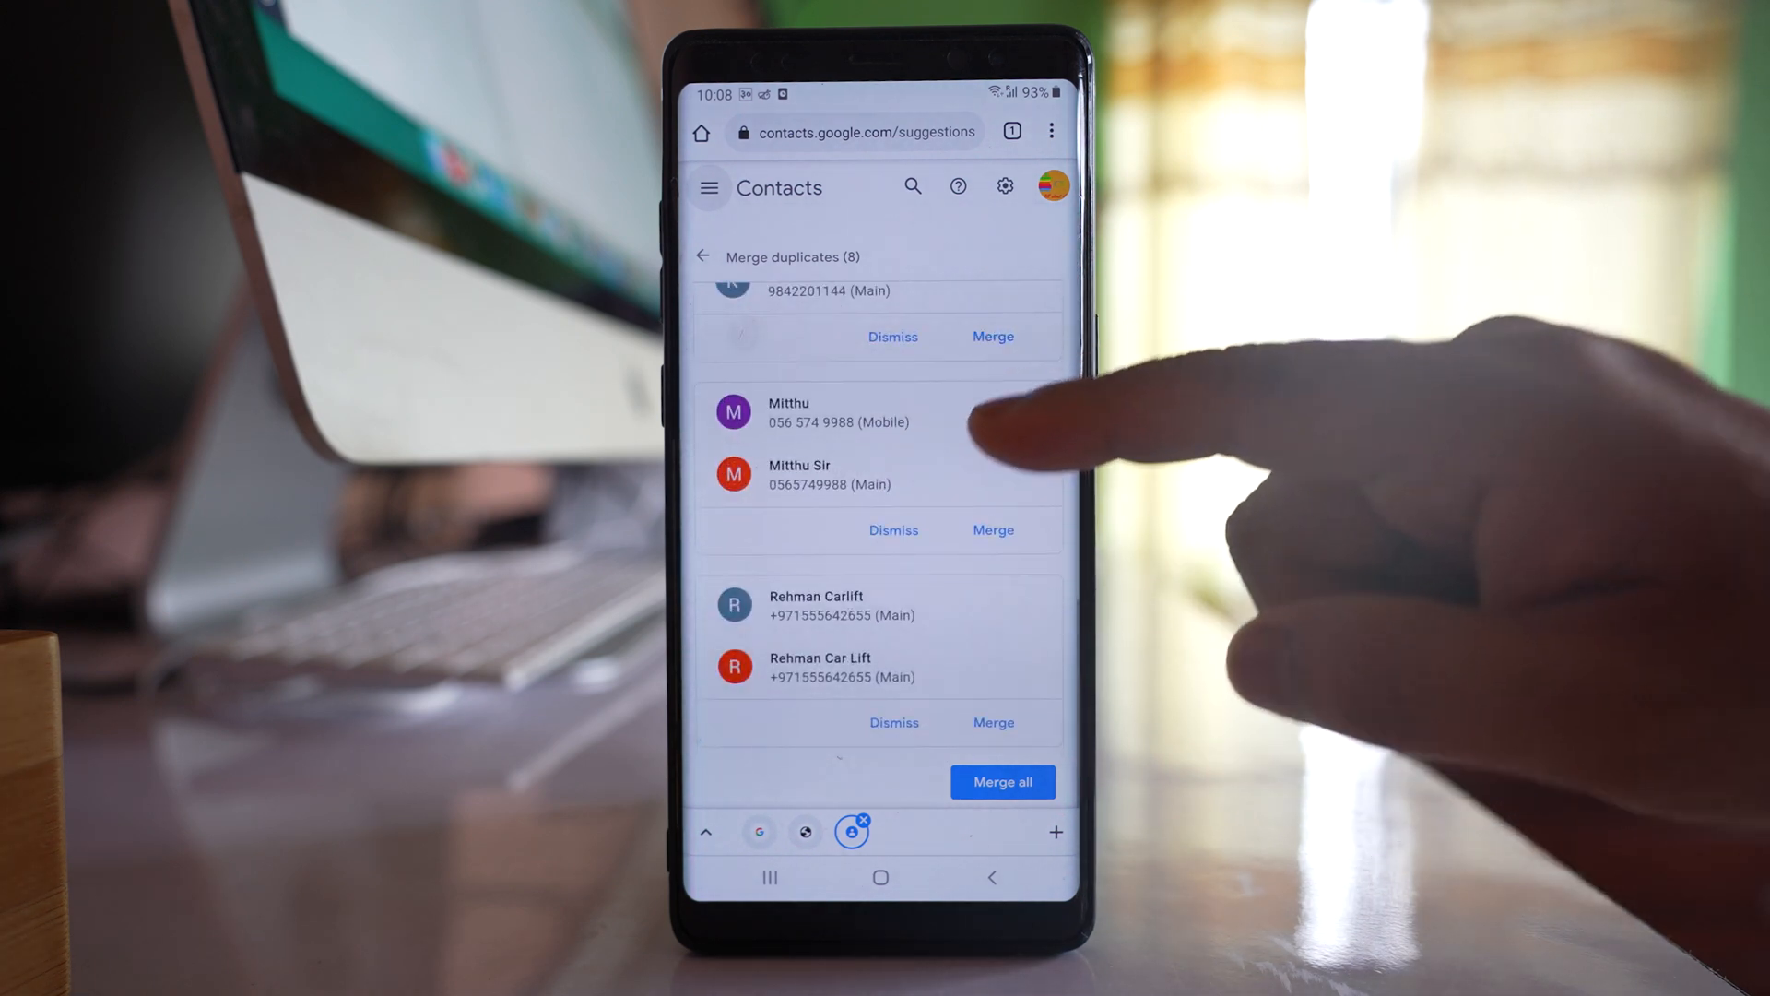
scroll("down", 3)
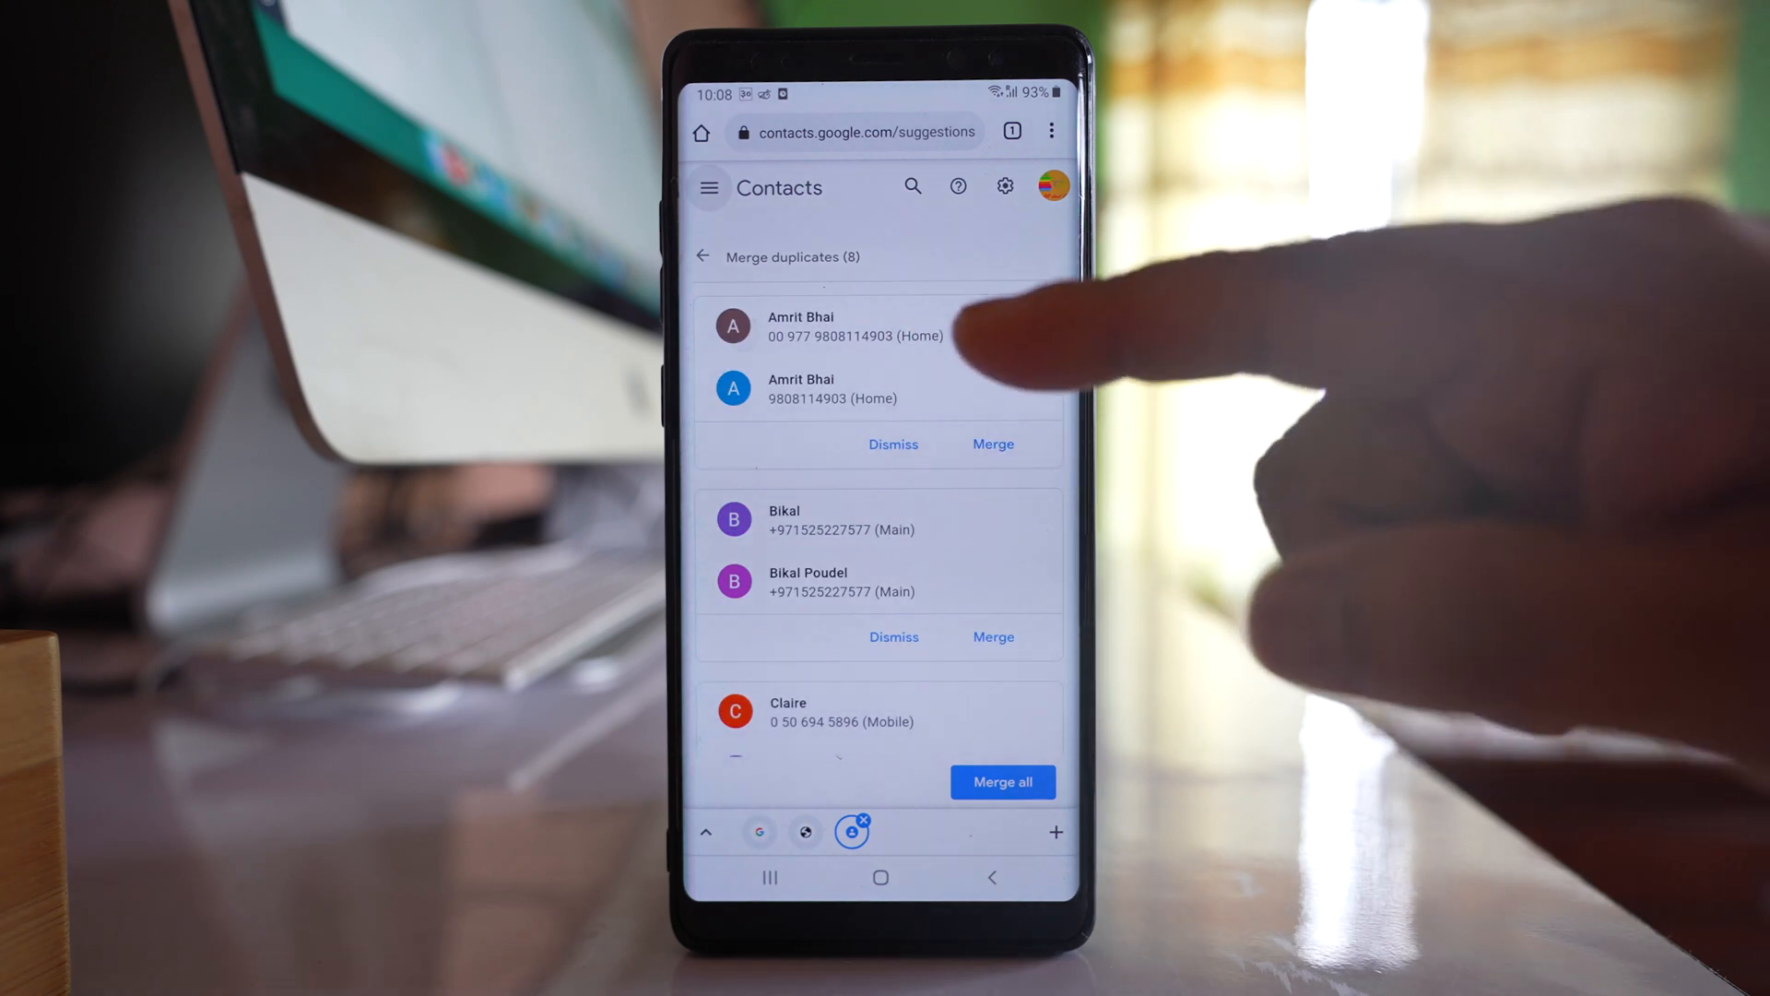
left_click(992, 444)
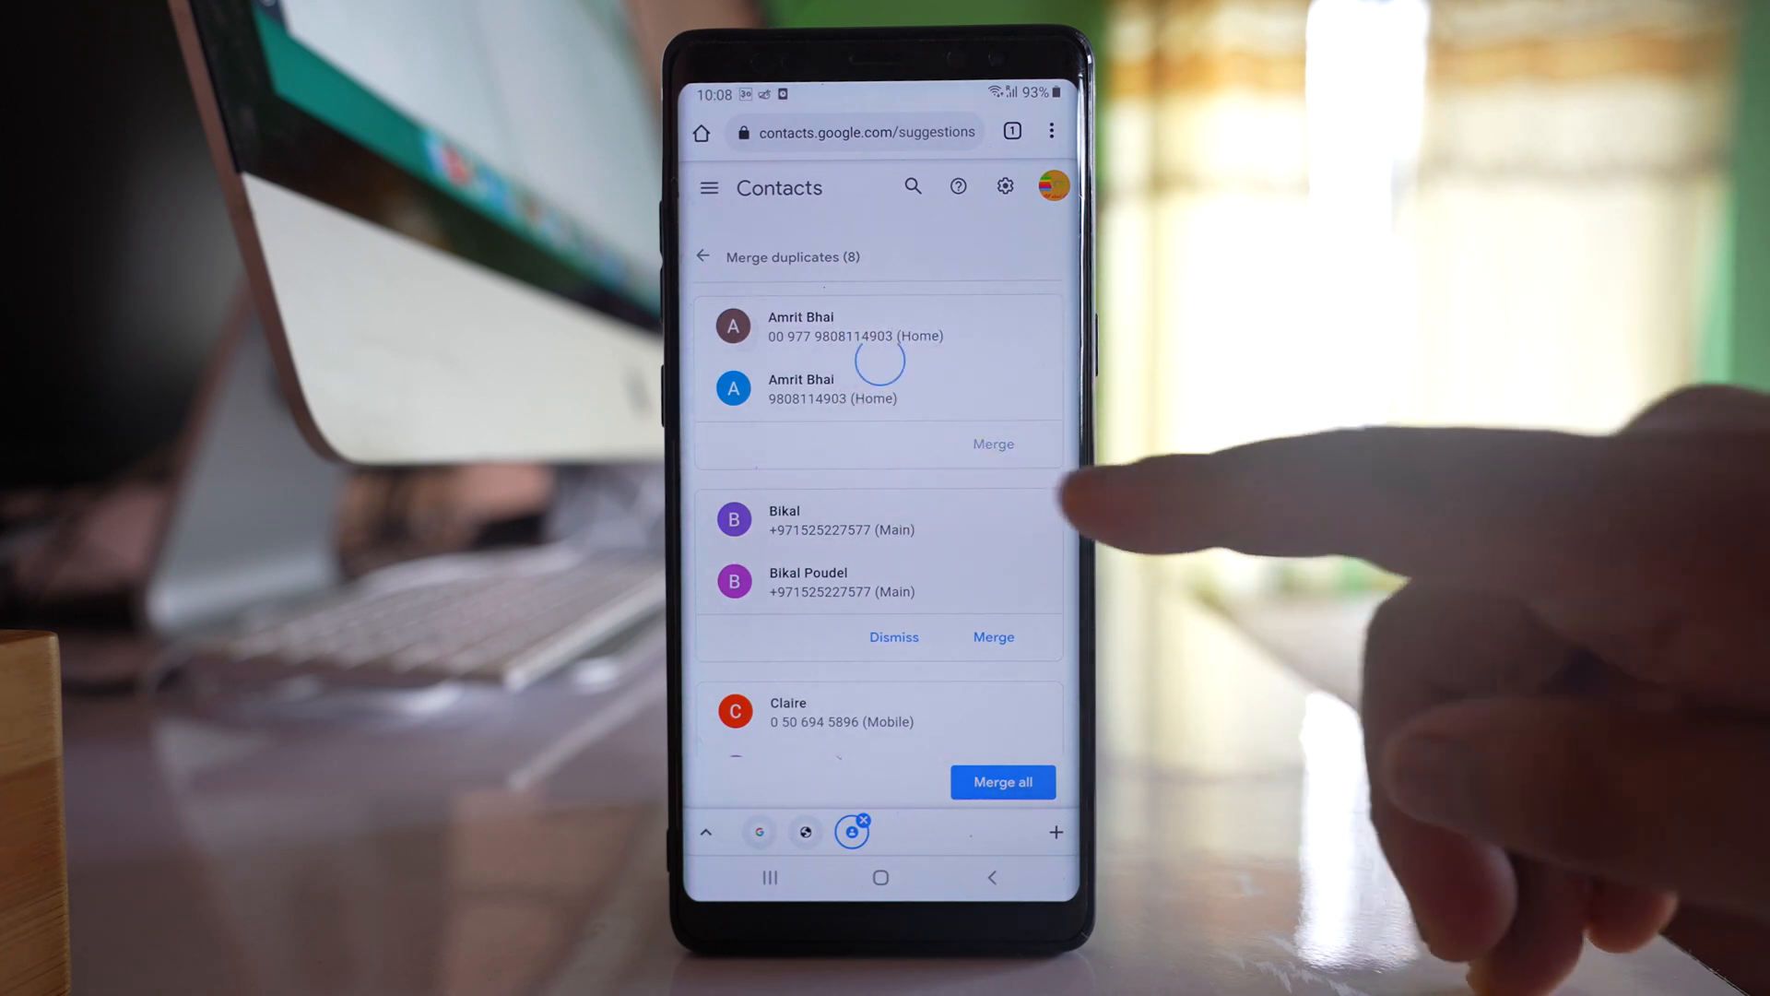
Step: Confirm the Amrit Bhai merge and review the 7 remaining duplicate pairs
left_click(993, 442)
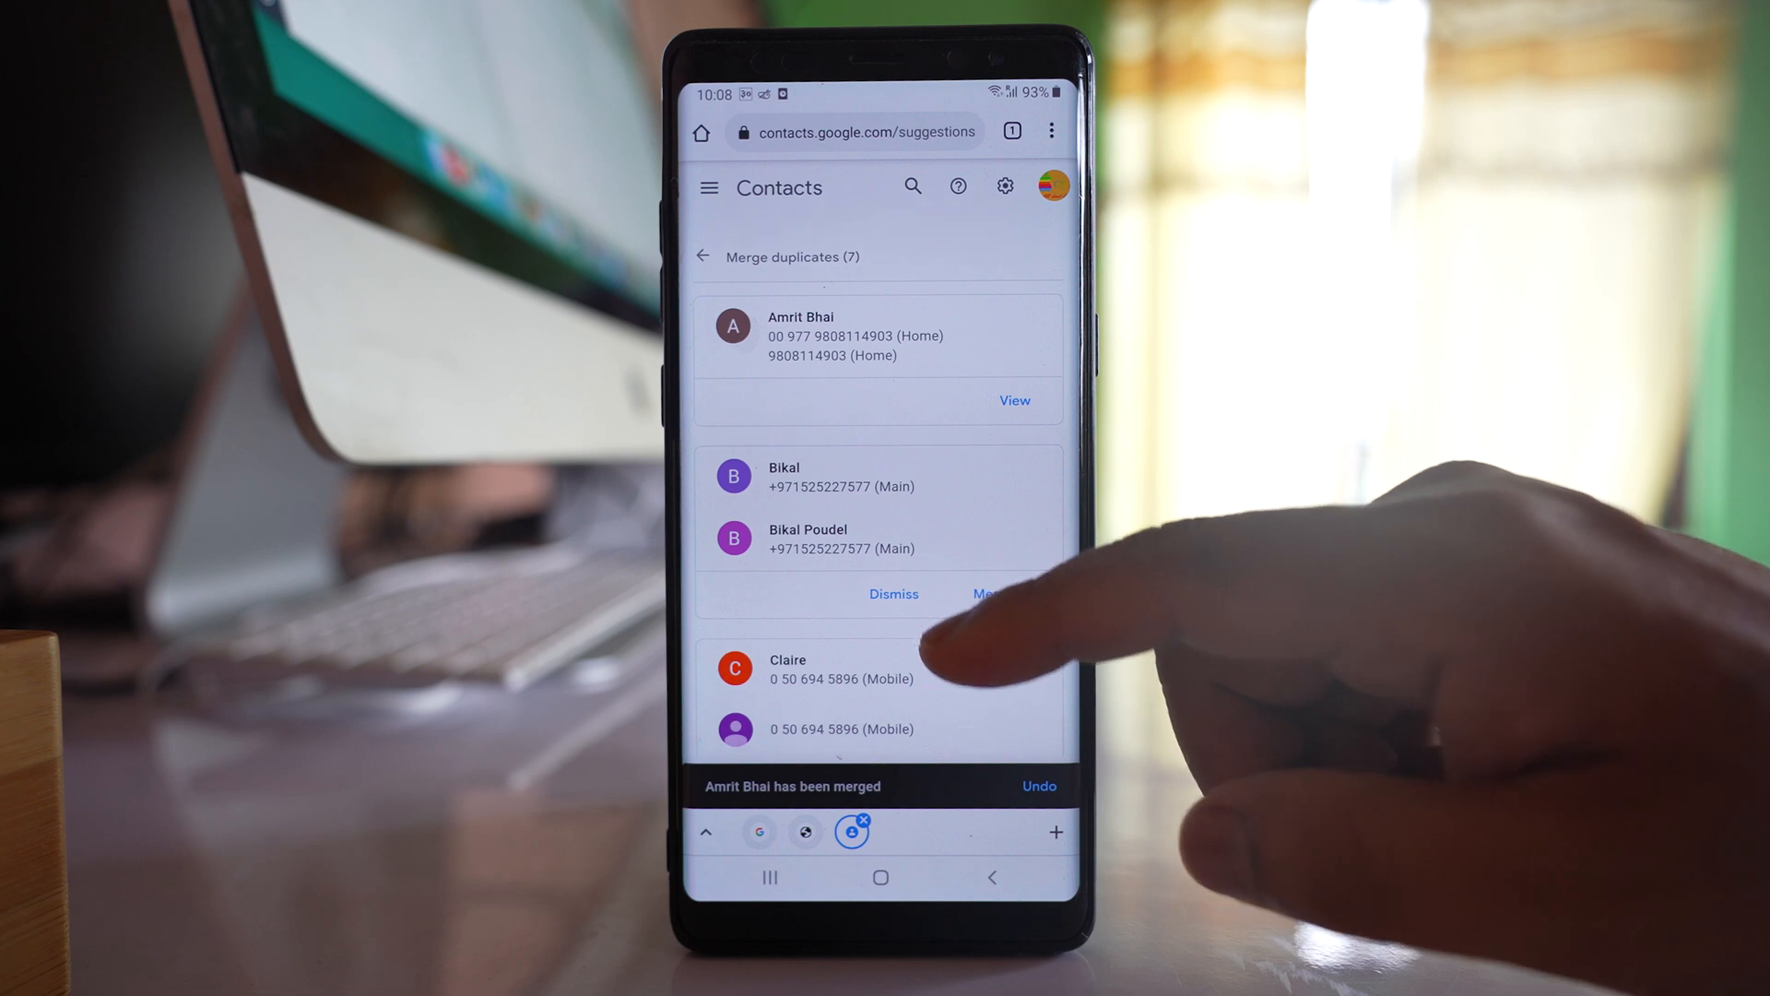
scroll("down", 3)
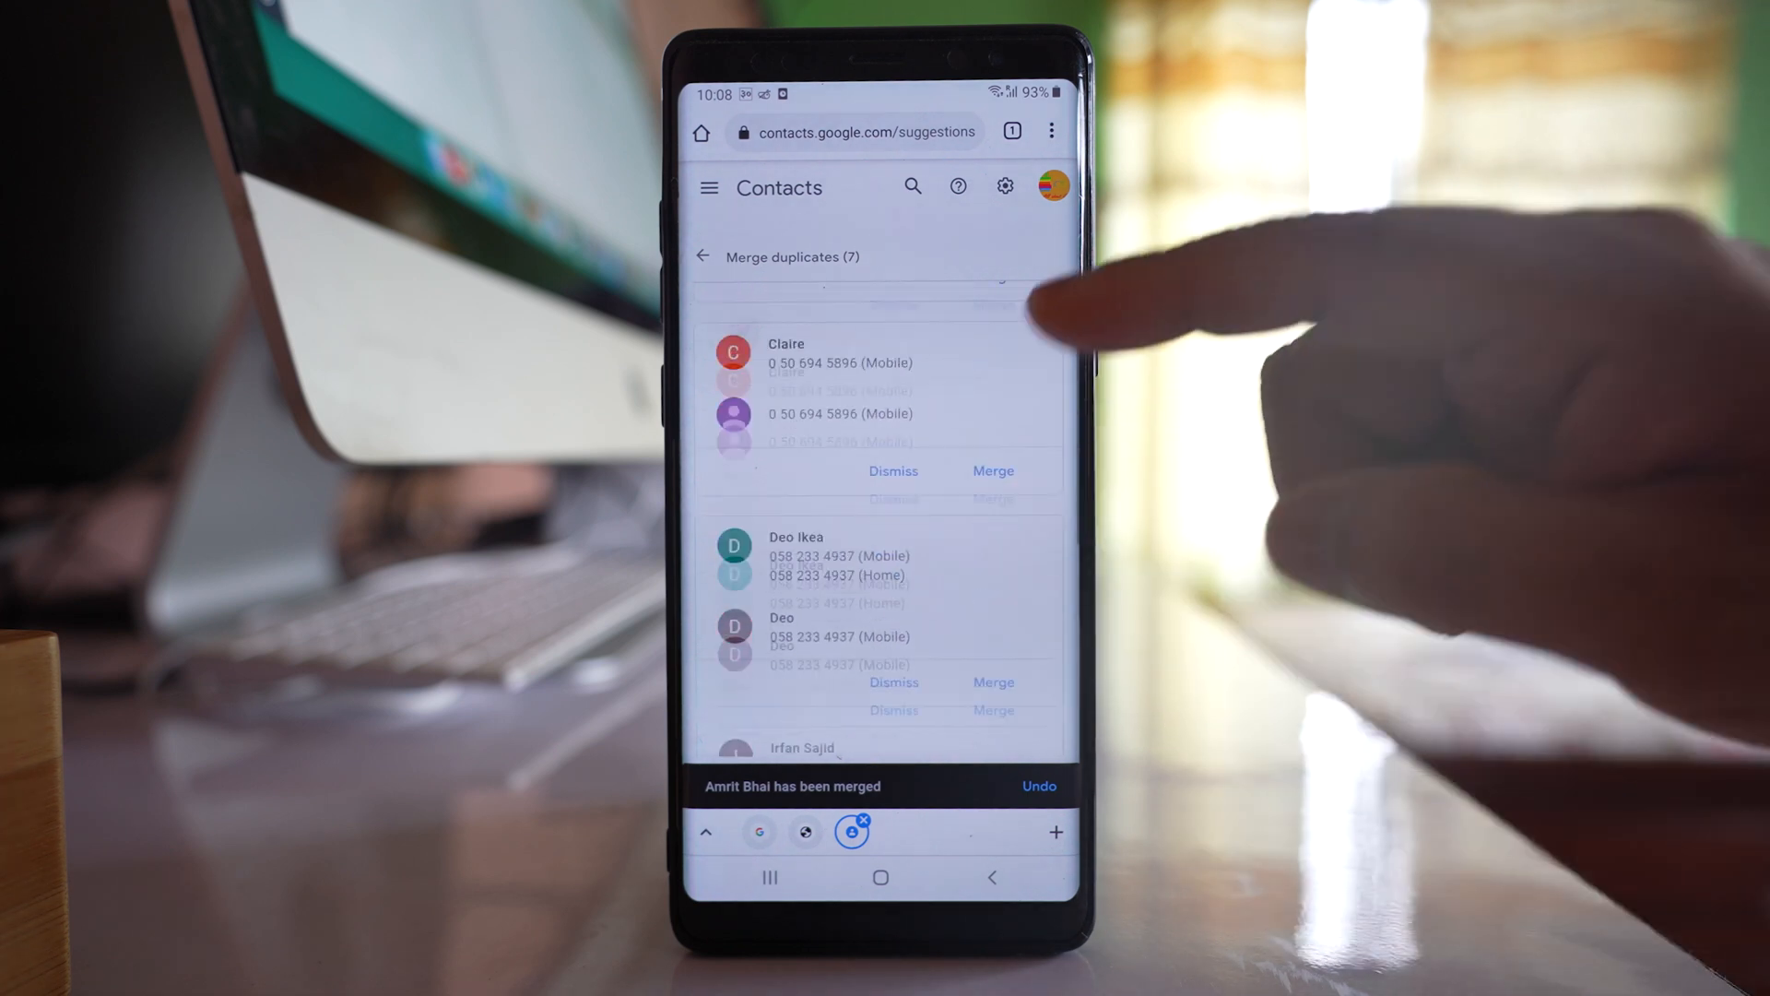
scroll("down", 3)
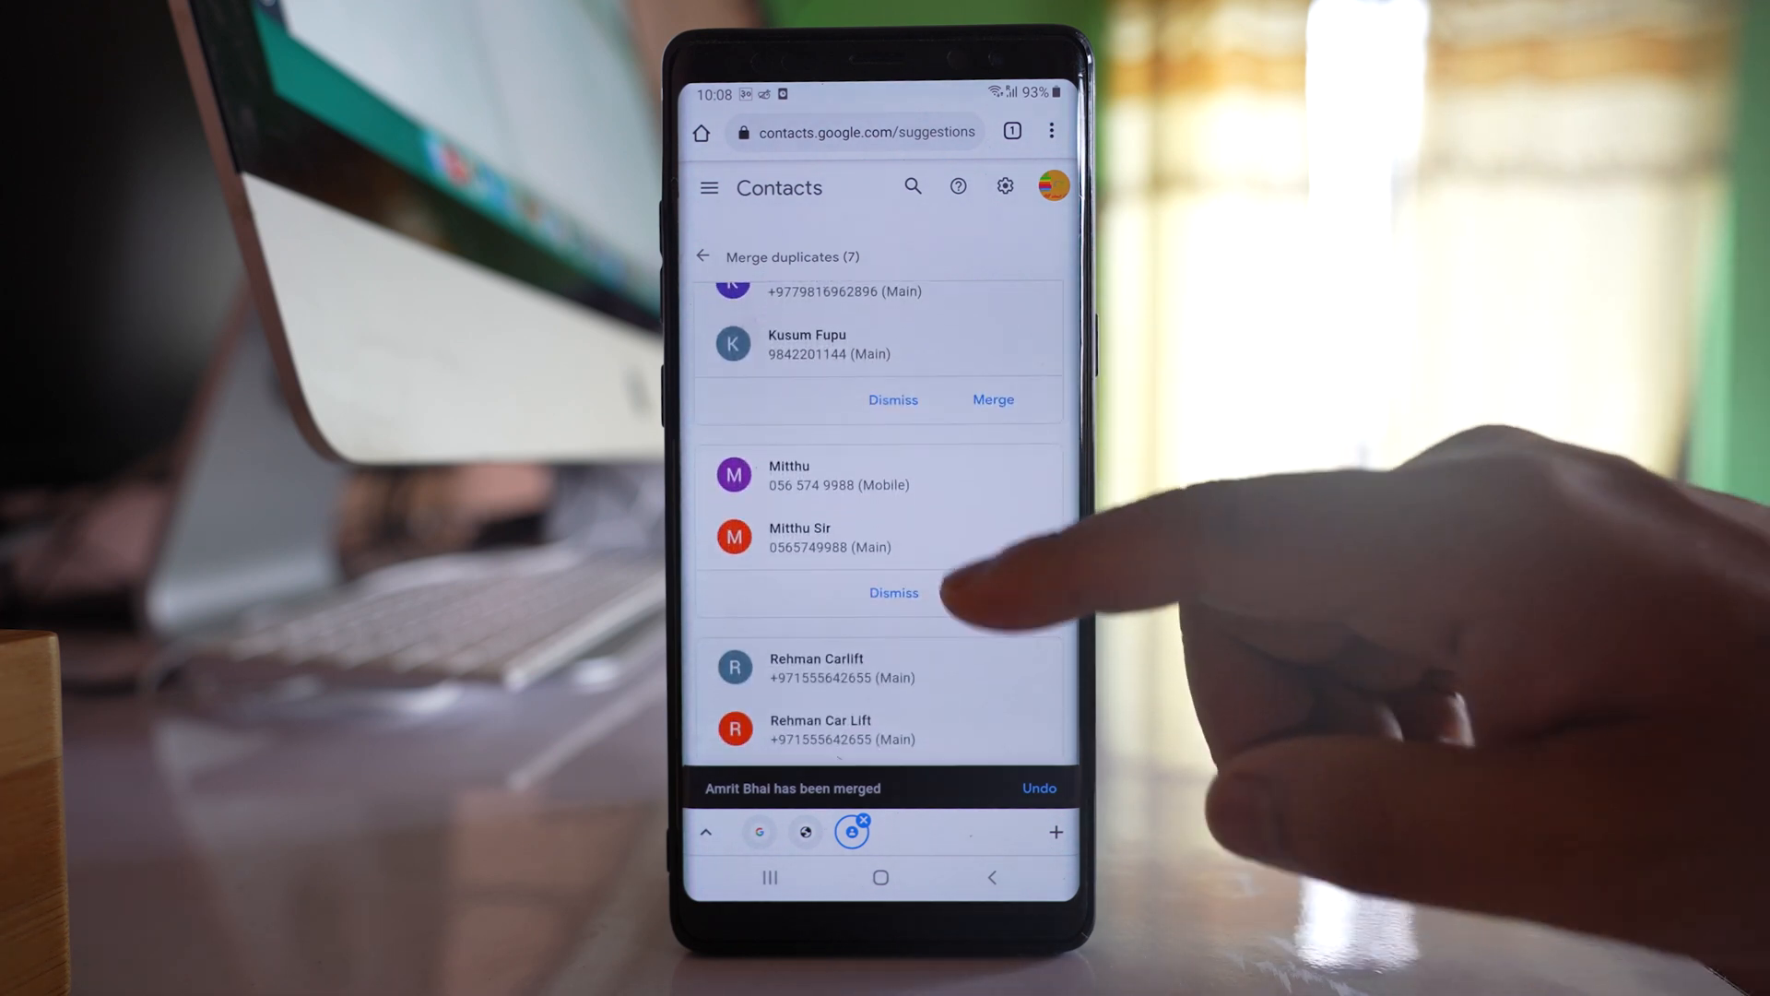